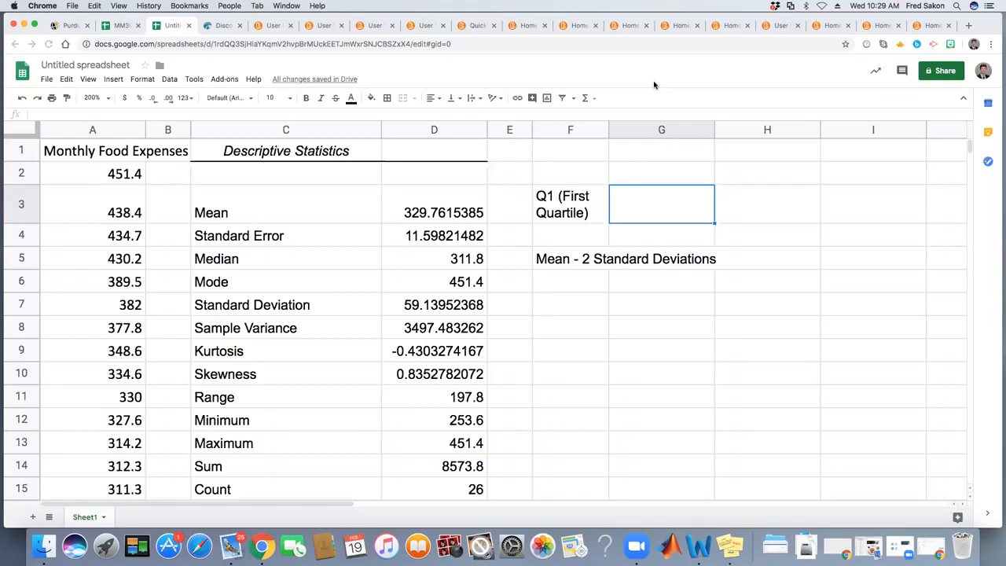
{"action": "mouse_move", "coordinate": [688, 213]}
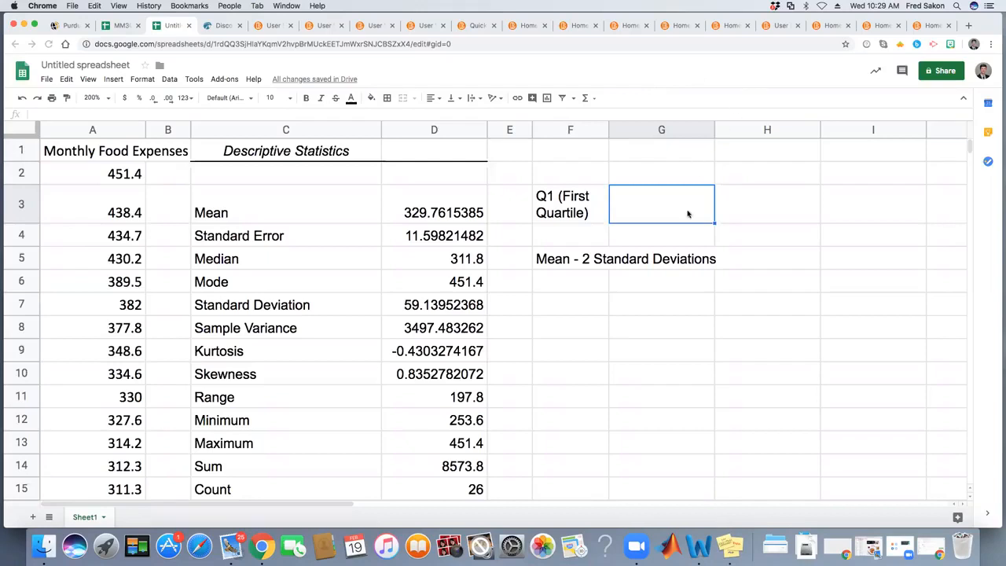
{"action": "mouse_move", "coordinate": [685, 194]}
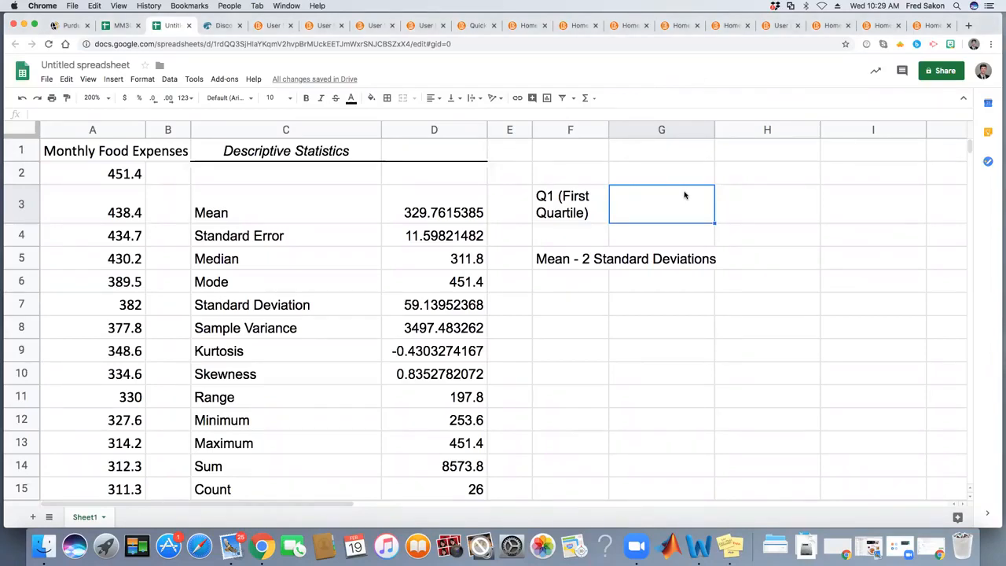
- Begin a formula with an equals sign in G3 beside the Q1 (First Quartile) label
{"action": "type", "text": "="}
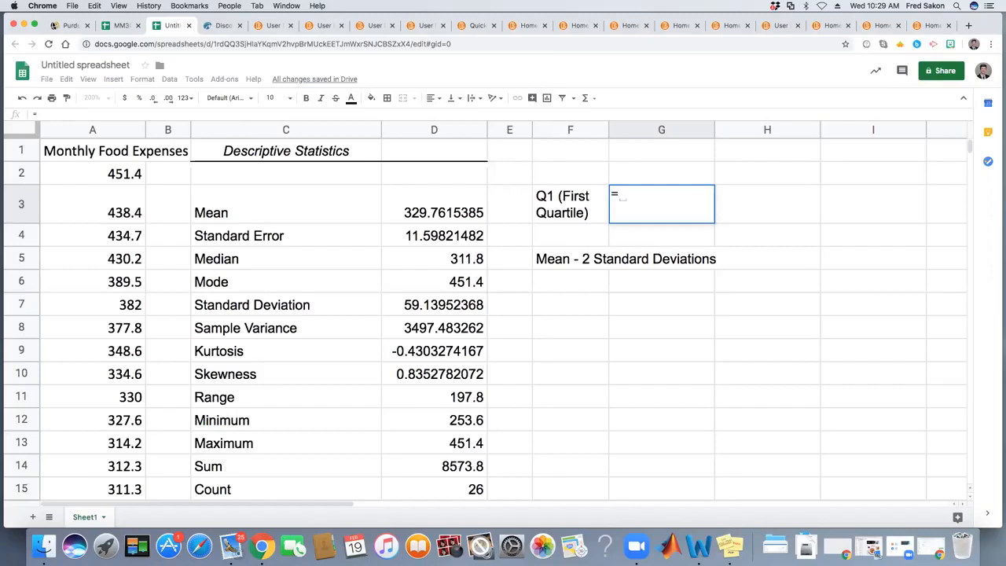
- Enter QUA so G3 picks up the QUARTILE function, reading =QUARTILE(
{"action": "type", "text": "qu"}
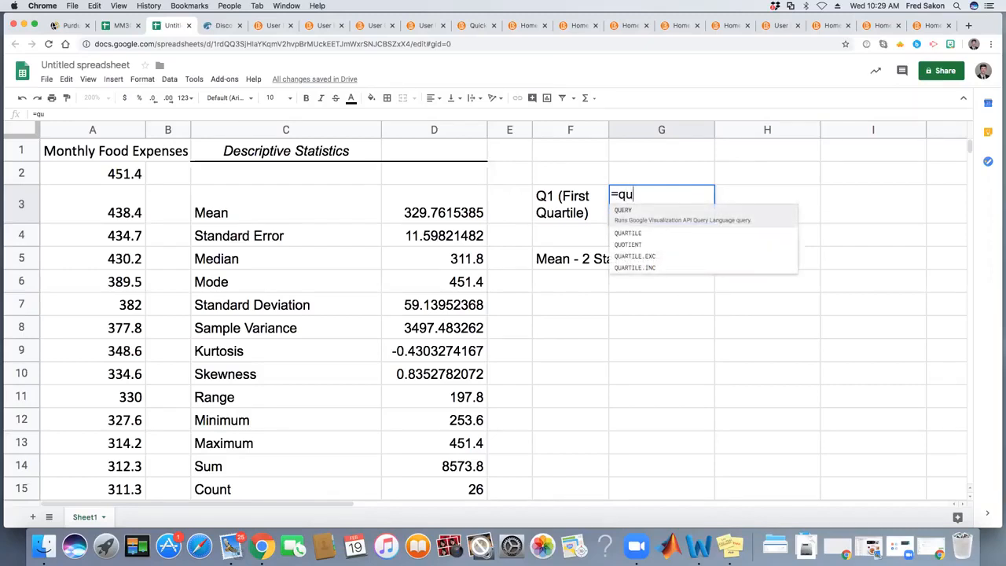
{"action": "type", "text": "a"}
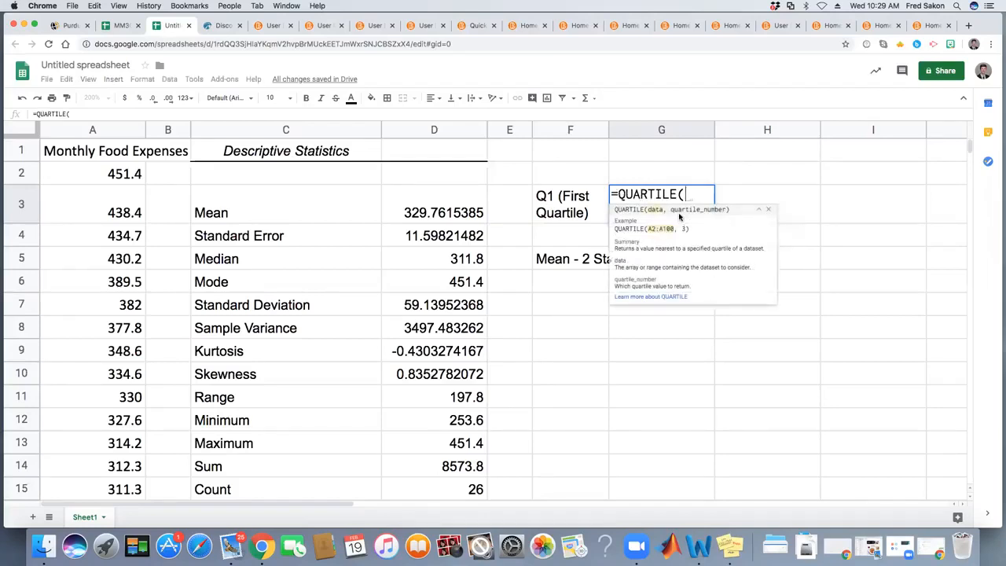
{"action": "mouse_move", "coordinate": [668, 302]}
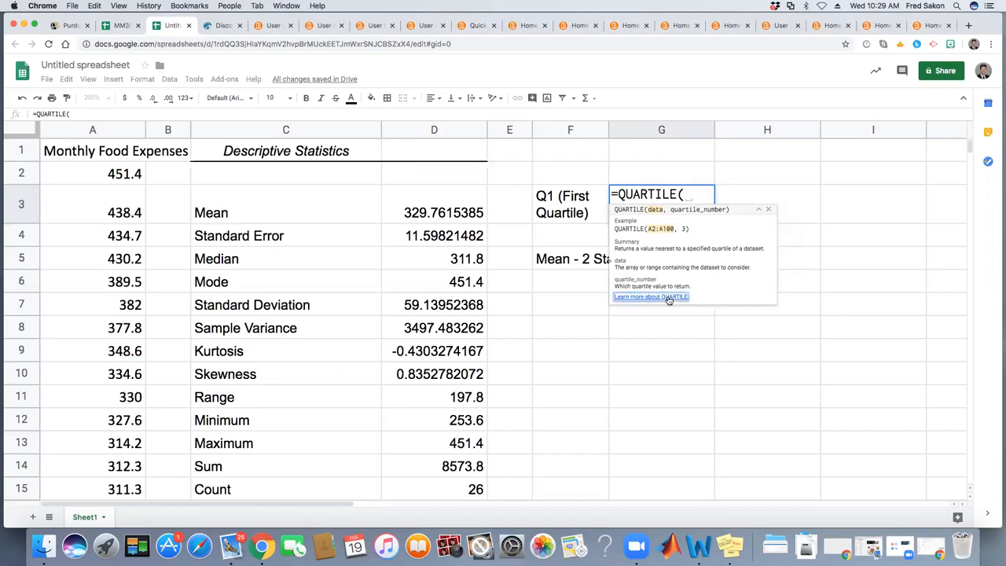
- Show the 'Learn more about QUARTILE' help article in the sidebar and read through it
{"action": "left_click", "coordinate": [650, 296]}
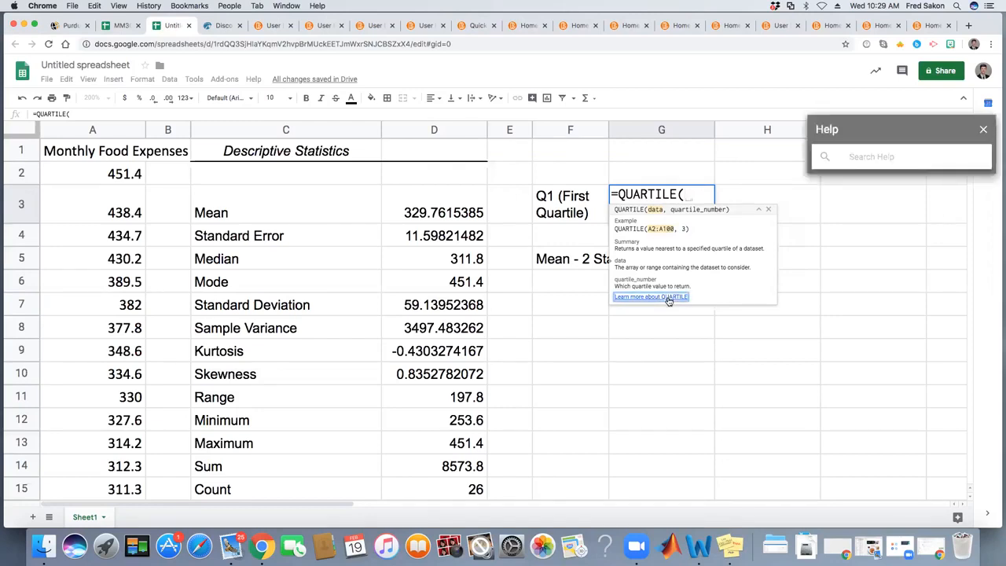
{"action": "left_click", "coordinate": [650, 296]}
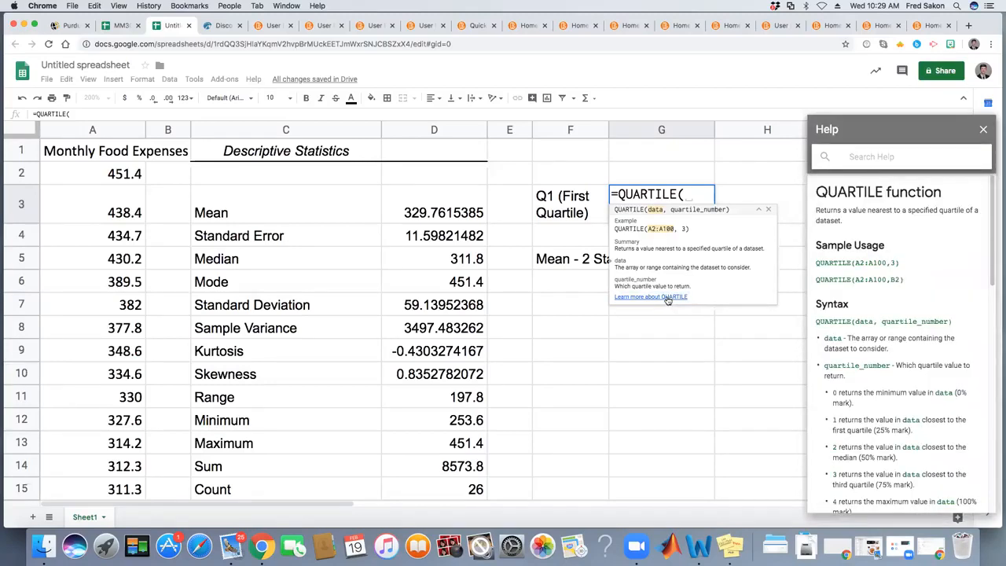
{"action": "mouse_move", "coordinate": [861, 374]}
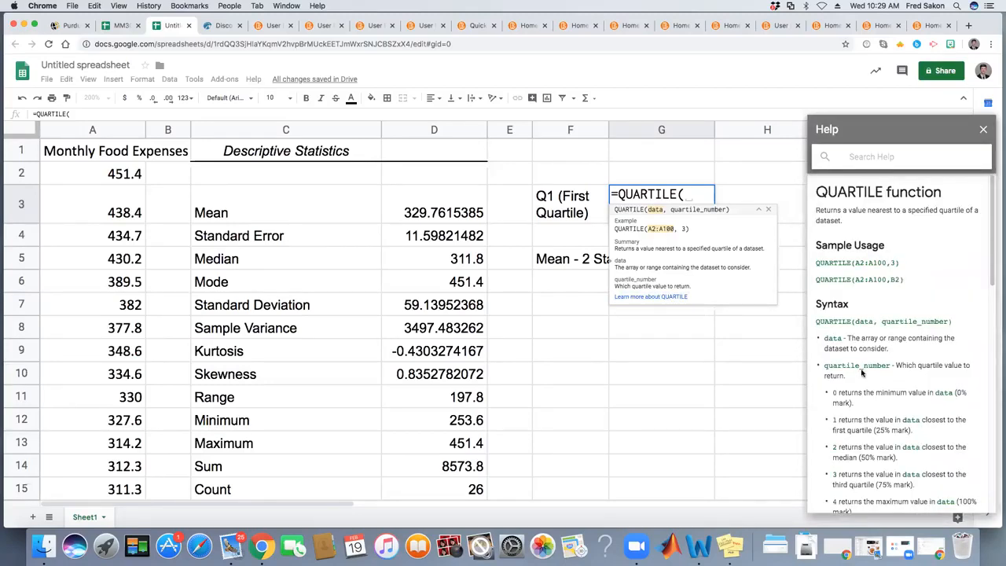
{"action": "scroll", "scroll_direction": "down", "scroll_amount": 3}
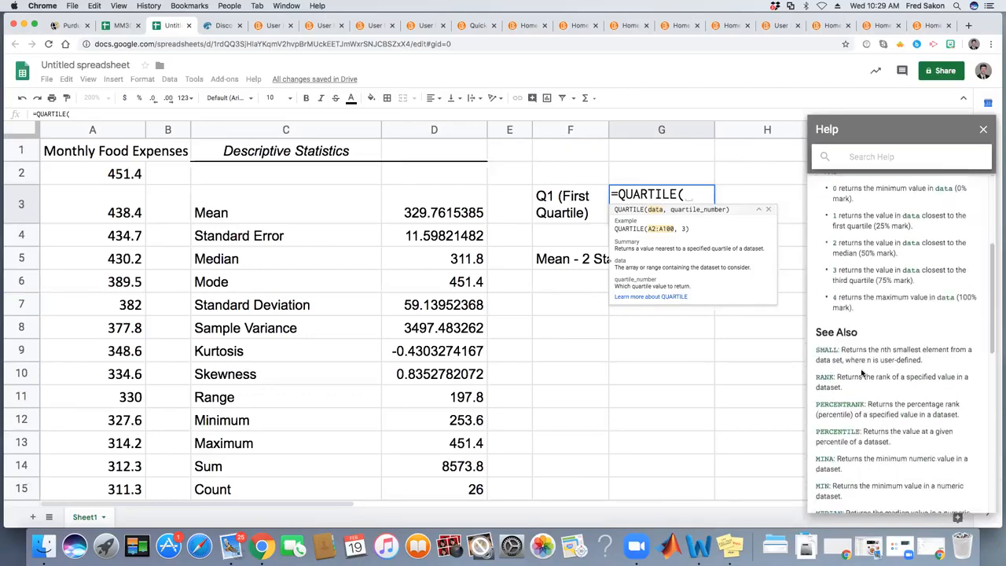
{"action": "scroll", "scroll_direction": "down", "scroll_amount": 3}
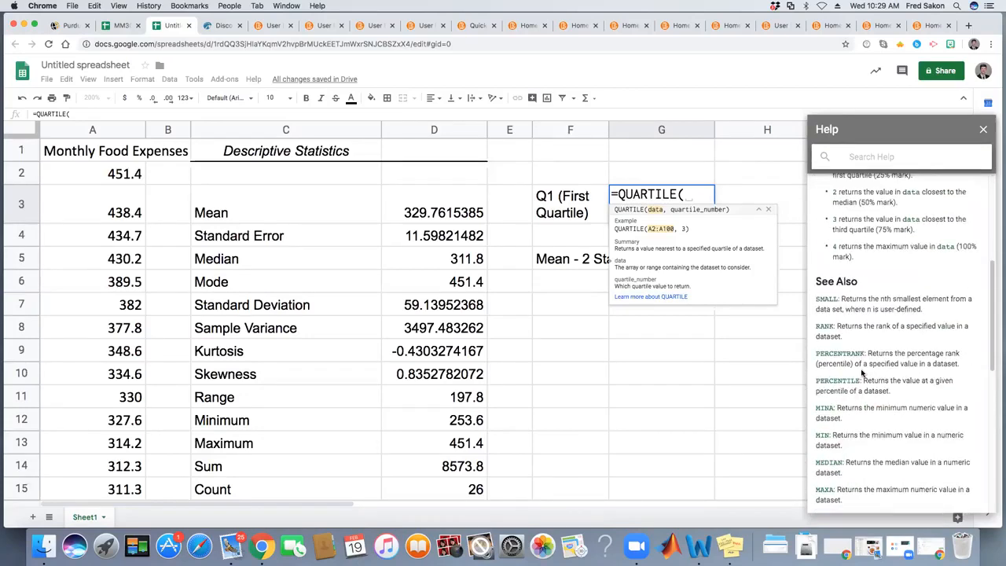
{"action": "scroll", "scroll_direction": "down", "scroll_amount": 3}
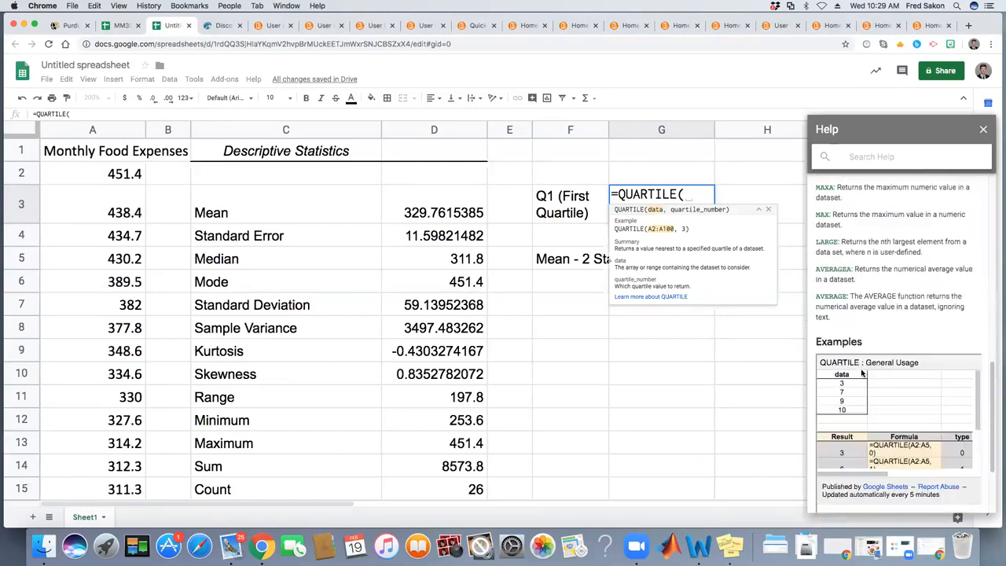
{"action": "scroll", "scroll_direction": "up", "scroll_amount": 3}
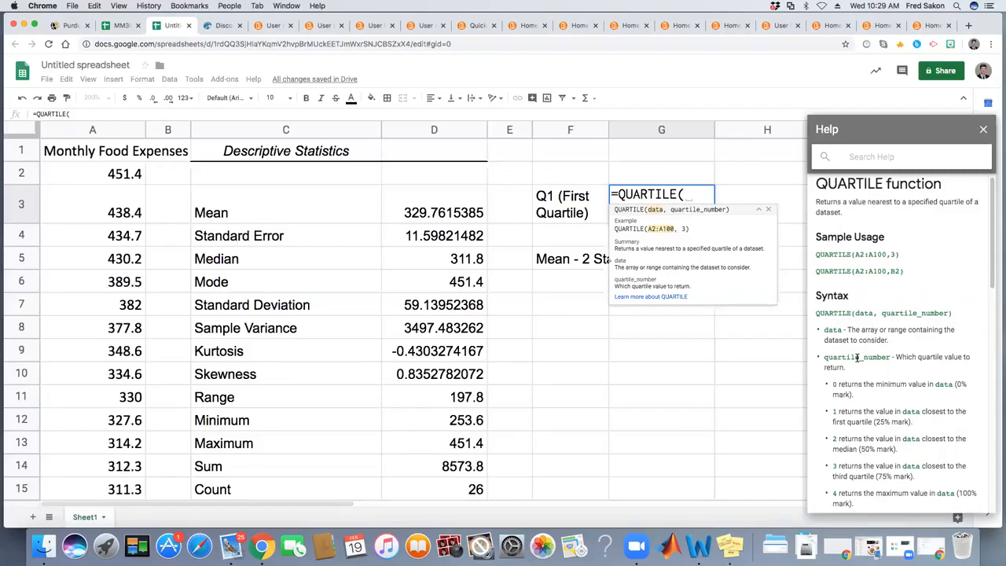
{"action": "mouse_move", "coordinate": [848, 371]}
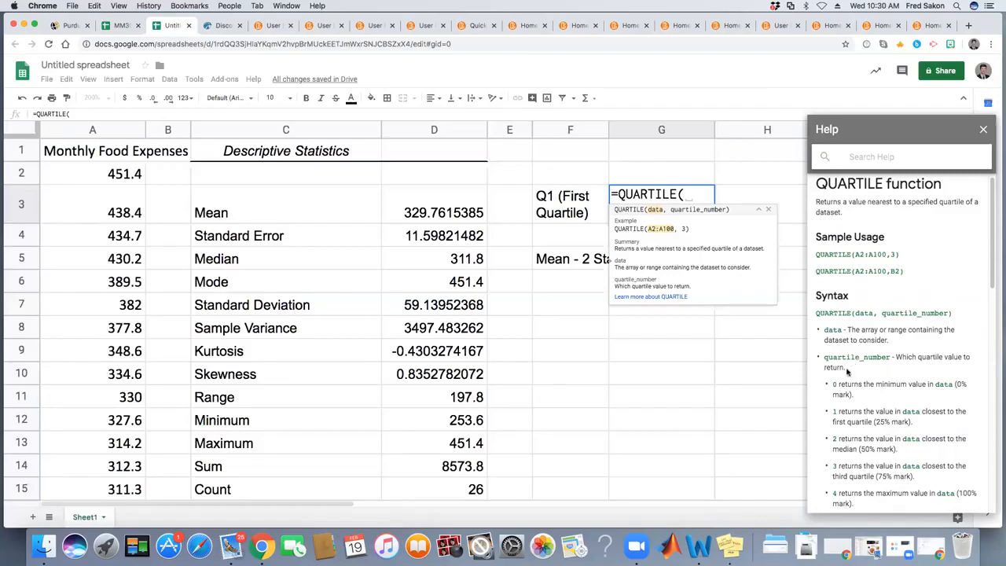
{"action": "mouse_move", "coordinate": [712, 321]}
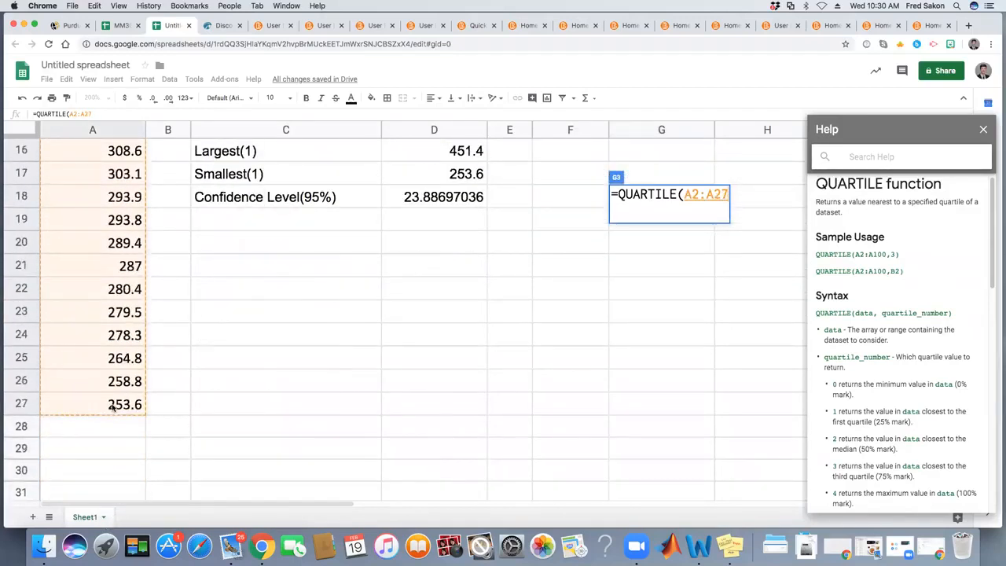
- Complete =QUARTILE(A2:A27,1) in G3, returning the first quartile 287.6
{"action": "scroll", "scroll_direction": "up", "scroll_amount": 3}
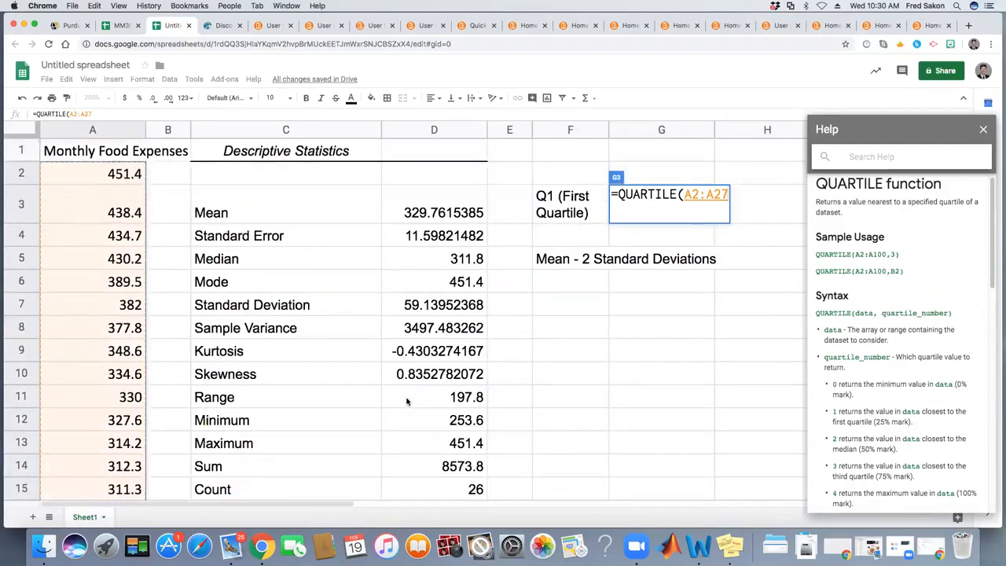
{"action": "mouse_move", "coordinate": [735, 239]}
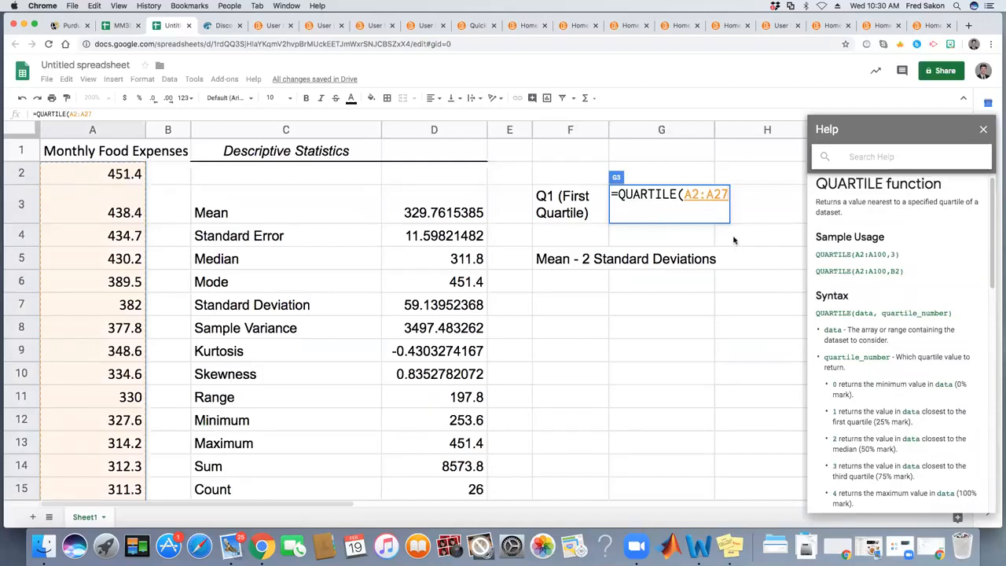
{"action": "type", "text": ","}
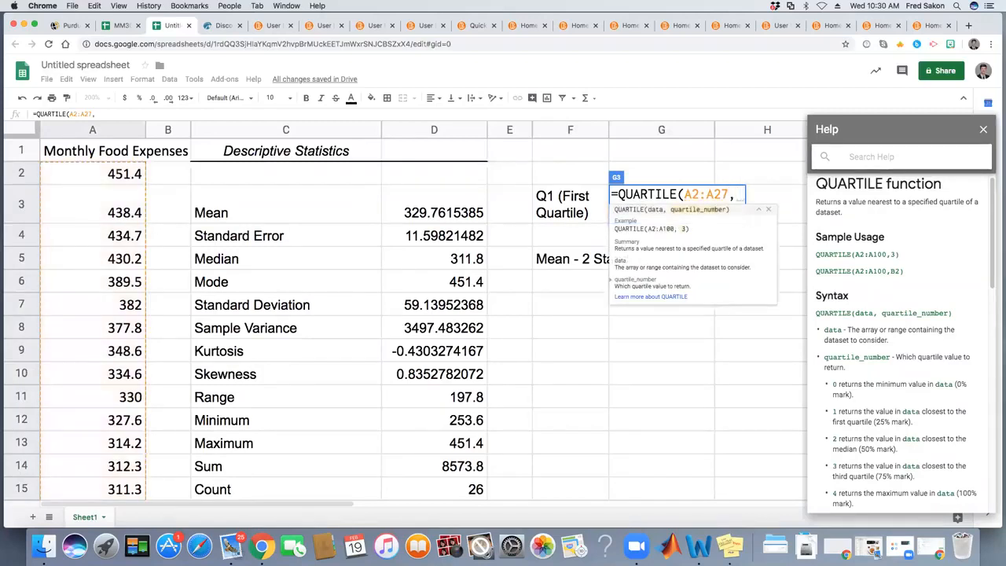
{"action": "type", "text": "1)"}
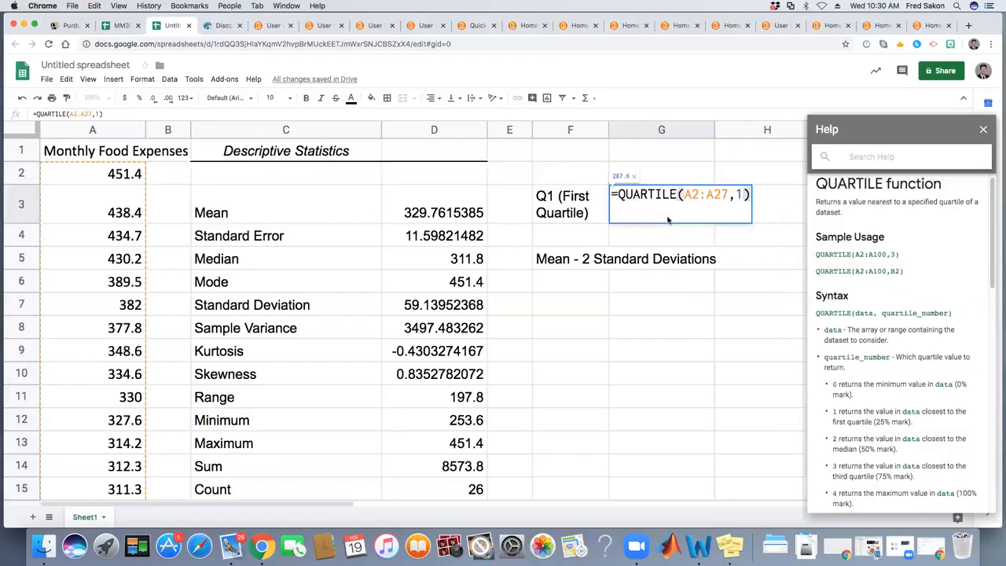
{"action": "key", "text": "Return"}
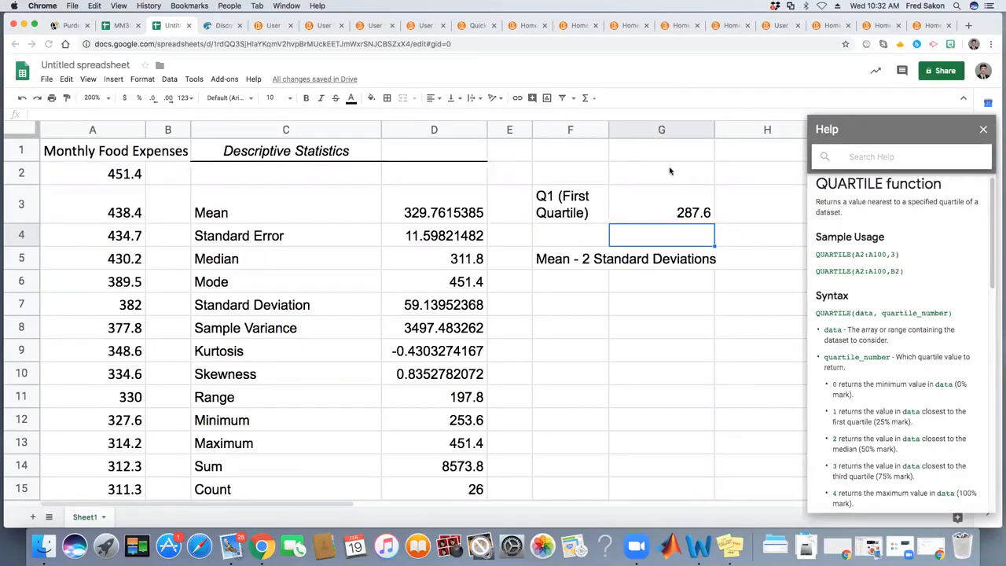
{"action": "mouse_move", "coordinate": [723, 220]}
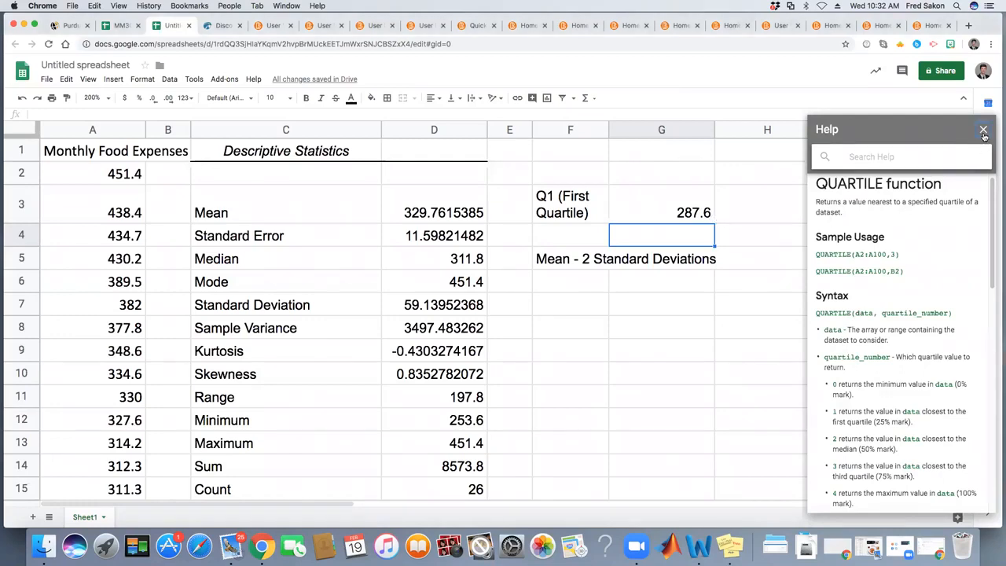
- Close the QUARTILE Help panel and select the Mean - 2 Standard Deviations label cell F5
{"action": "left_click", "coordinate": [982, 128]}
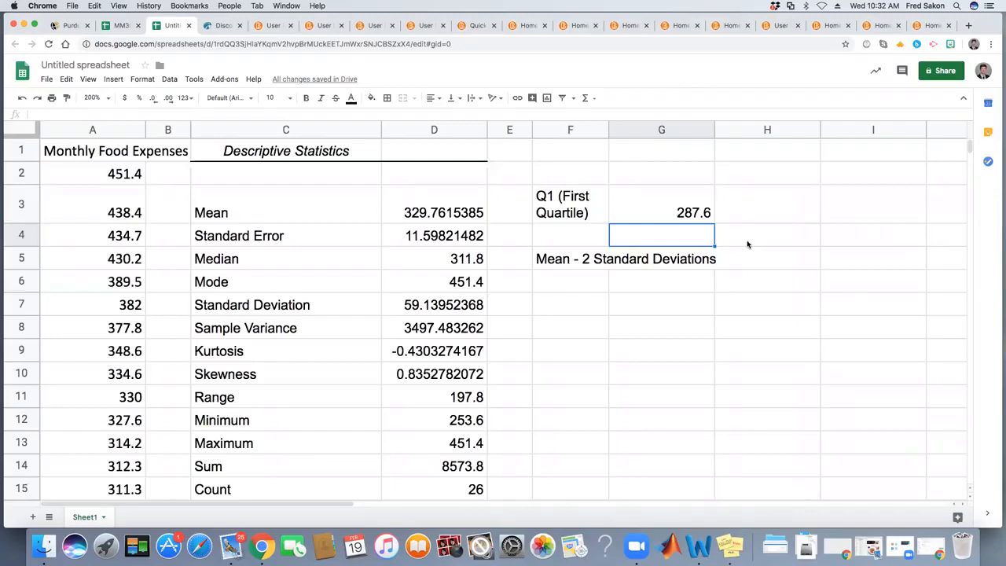
{"action": "mouse_move", "coordinate": [660, 261]}
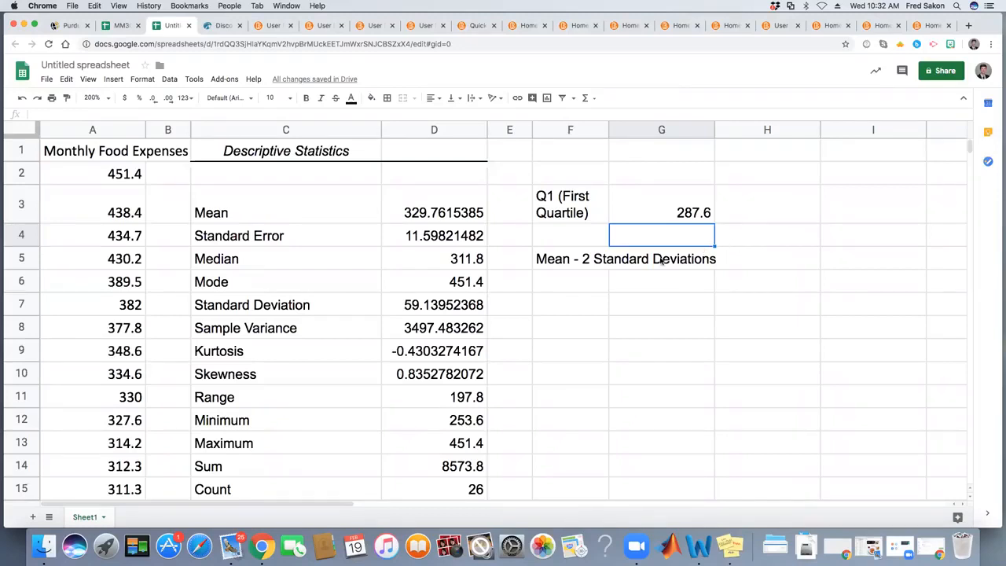
{"action": "left_click", "coordinate": [569, 257]}
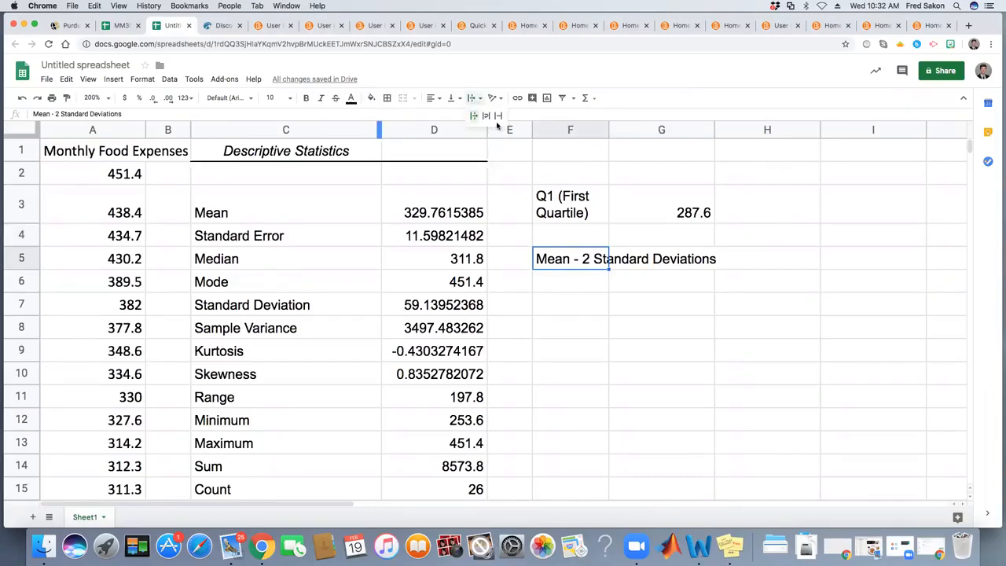
- Wrap the F5 label and compute =D3-2*D7 in G5, giving 211.4824911
{"action": "left_click", "coordinate": [660, 273]}
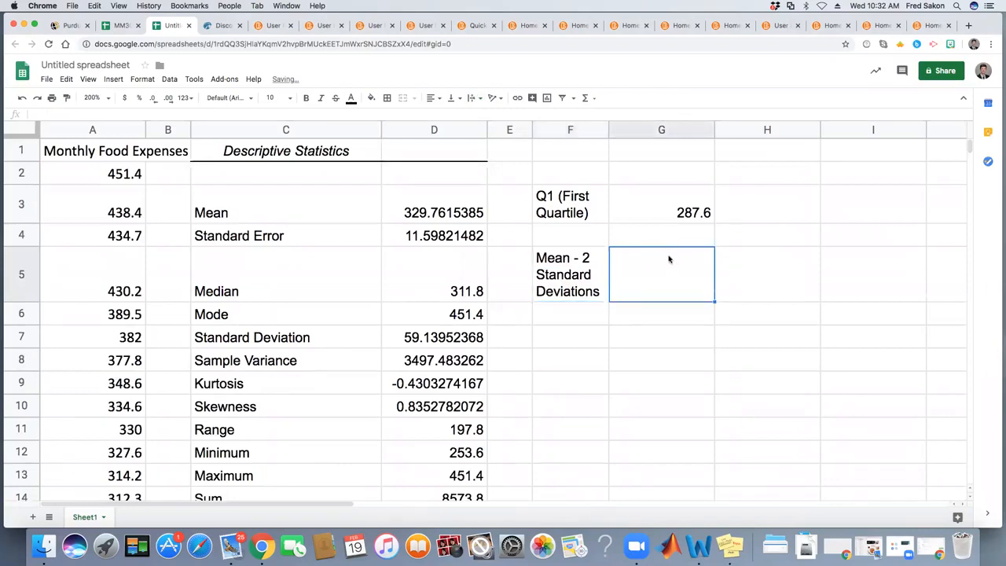
{"action": "type", "text": "="}
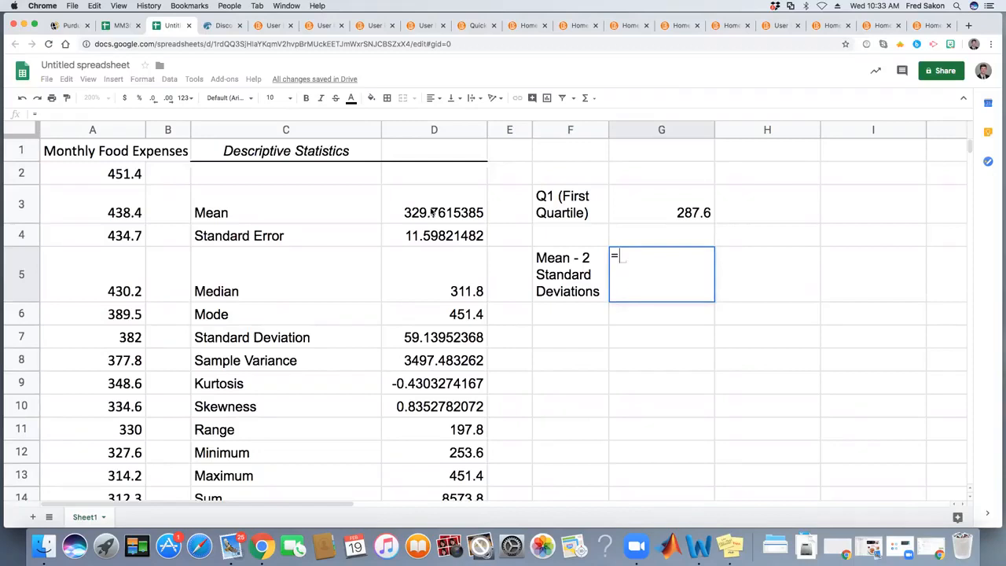
{"action": "left_click", "coordinate": [434, 212]}
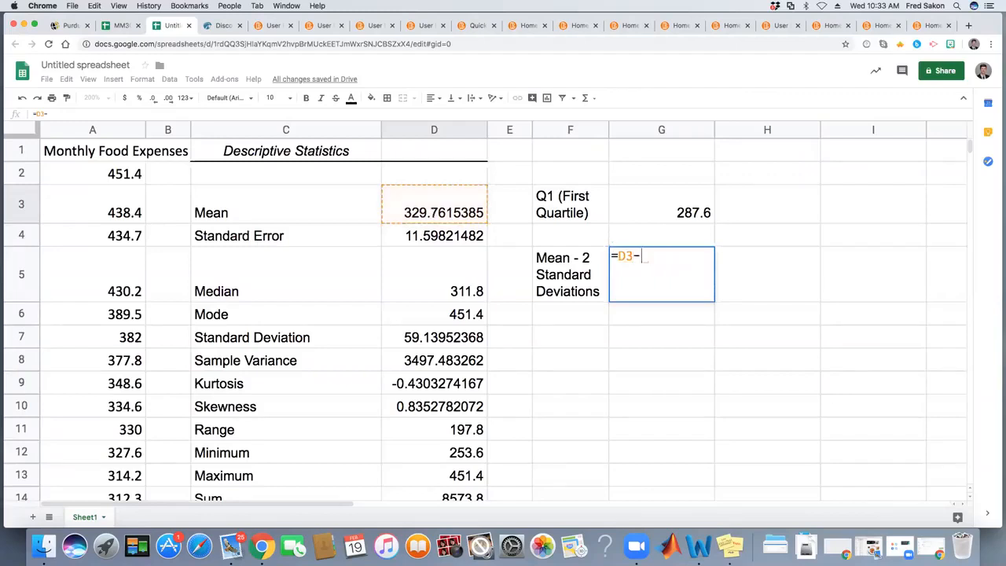
{"action": "type", "text": "2"}
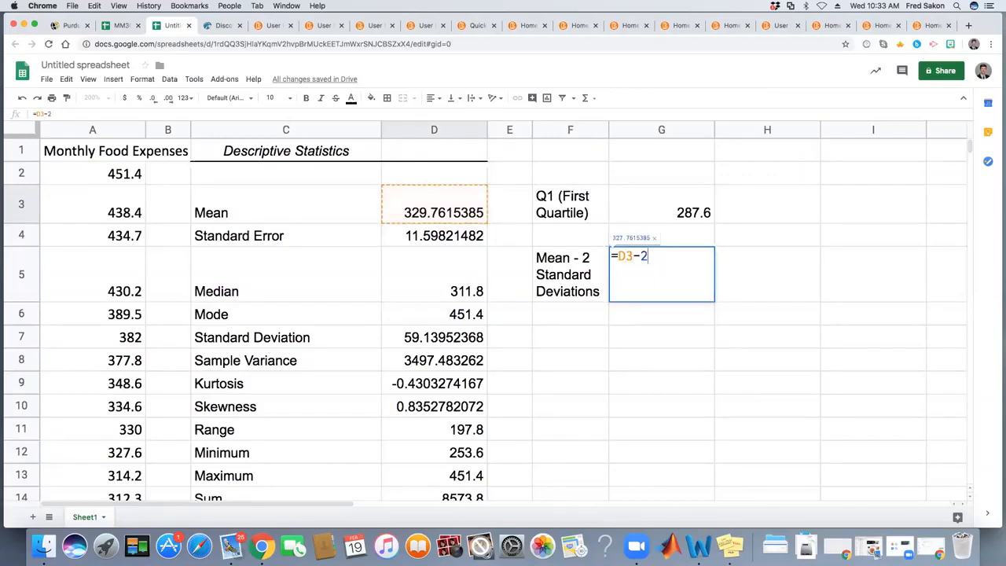
{"action": "type", "text": "*"}
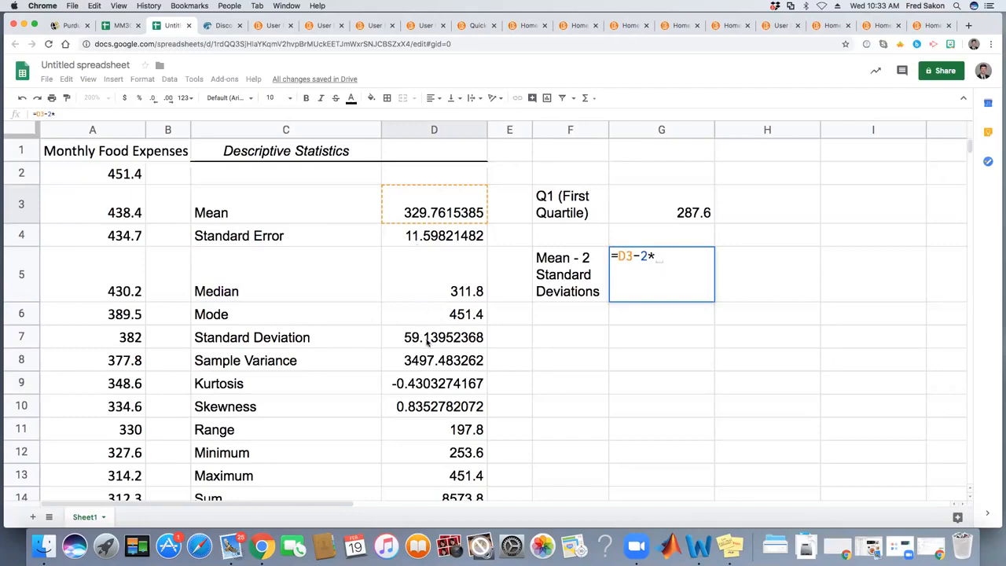
{"action": "left_click", "coordinate": [434, 336]}
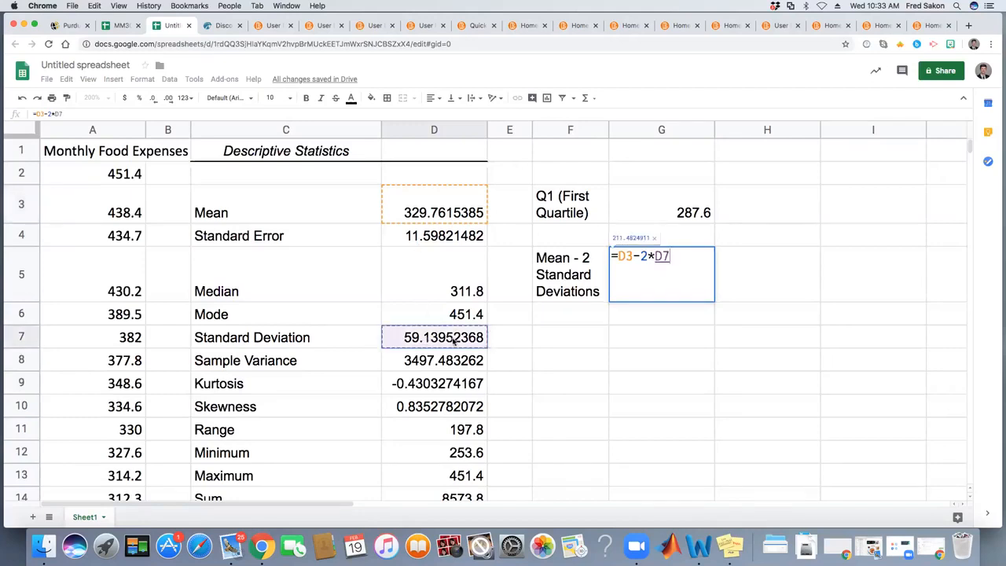
{"action": "mouse_move", "coordinate": [537, 343]}
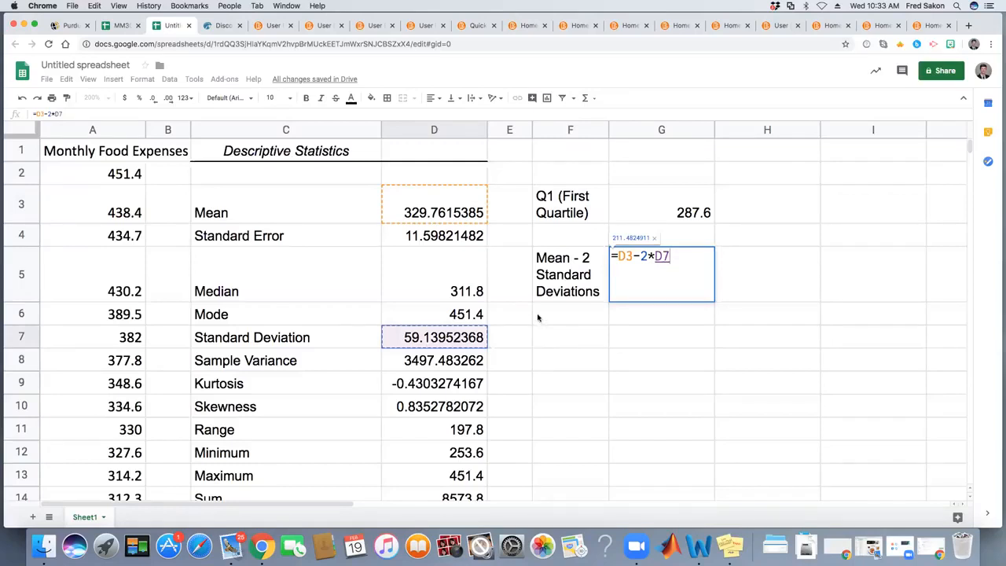
{"action": "key", "text": "Return"}
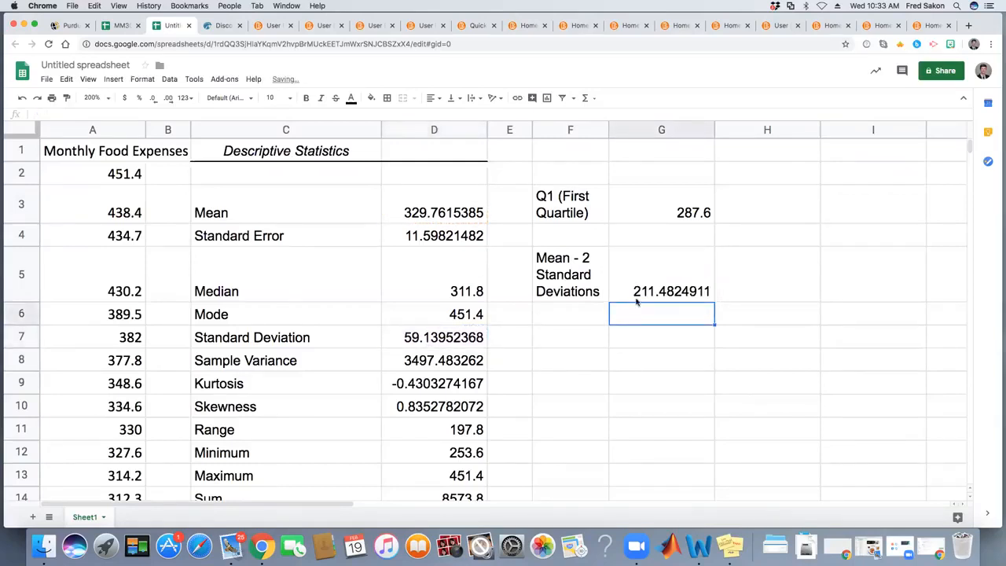